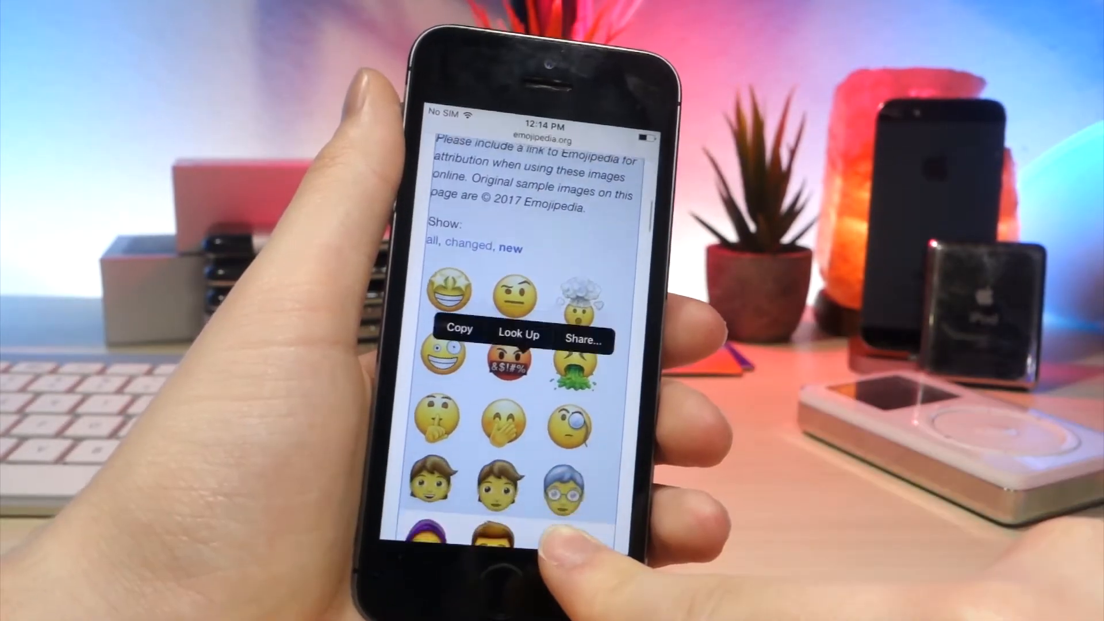
# - Paste the copied Emojipedia emojis into a new note and finish editing with Done
pyautogui.scroll(-3)
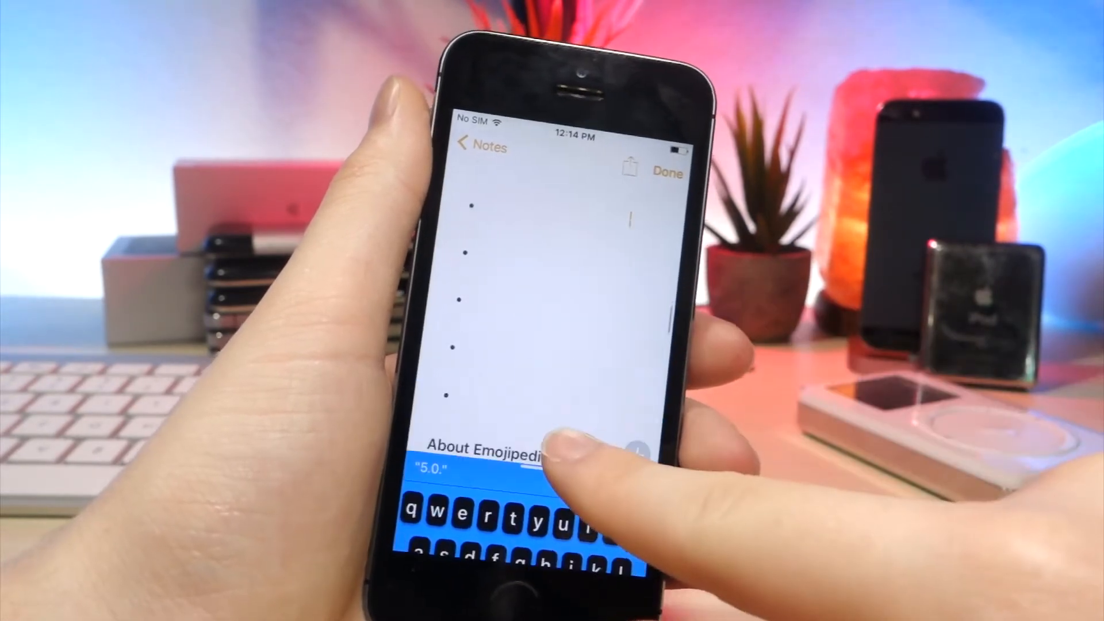
pyautogui.click(667, 172)
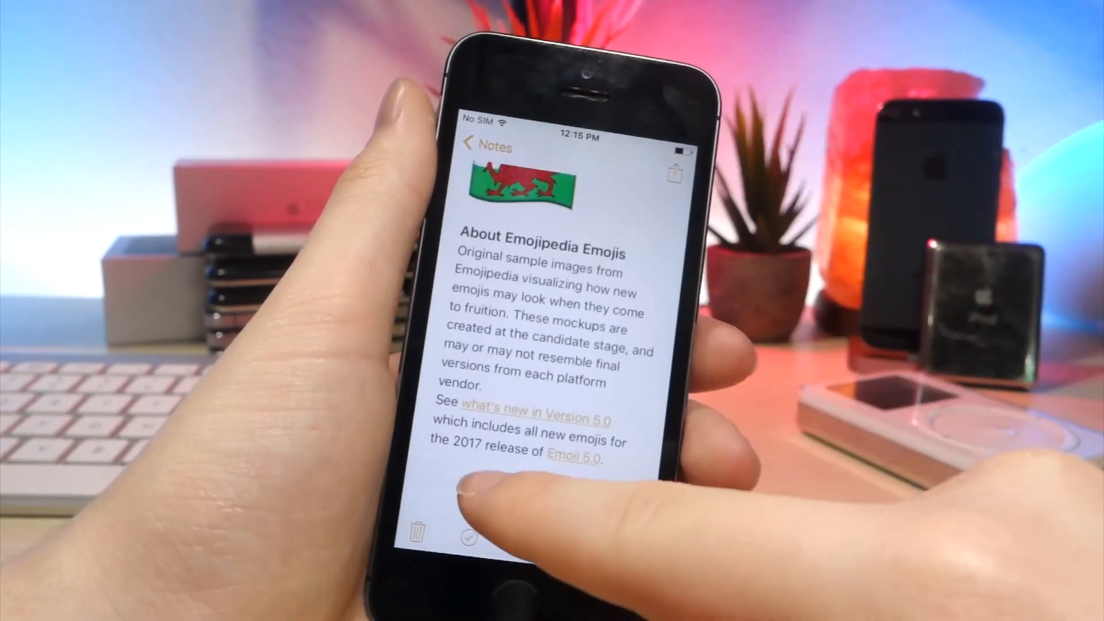
pyautogui.click(550, 321)
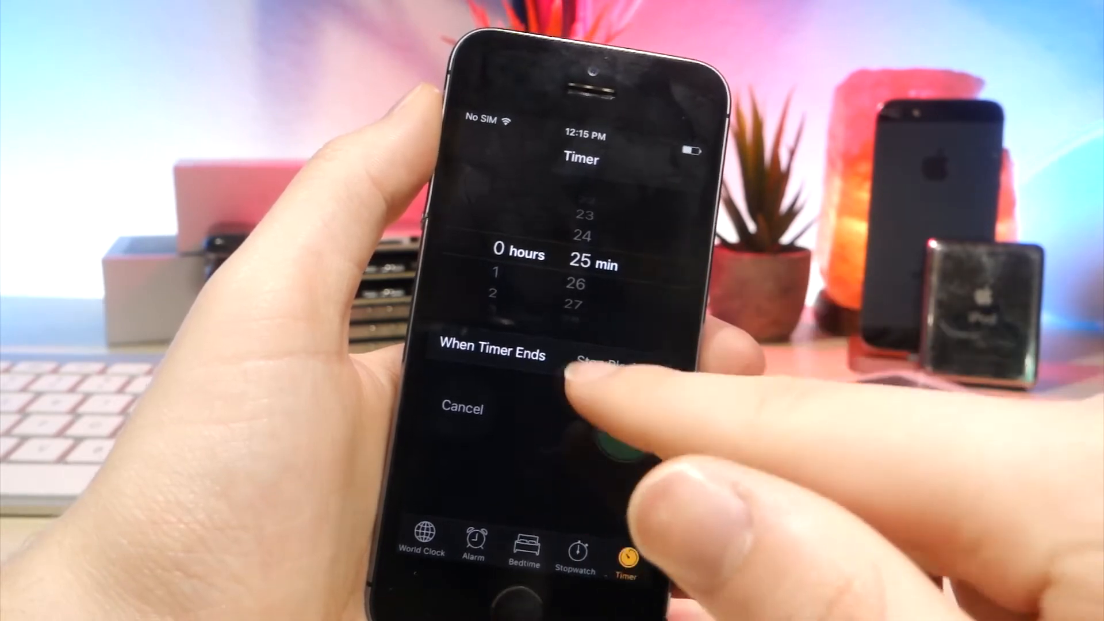
# - Set When Timer Ends to Stop Playing for the 25-minute timer
pyautogui.click(491, 352)
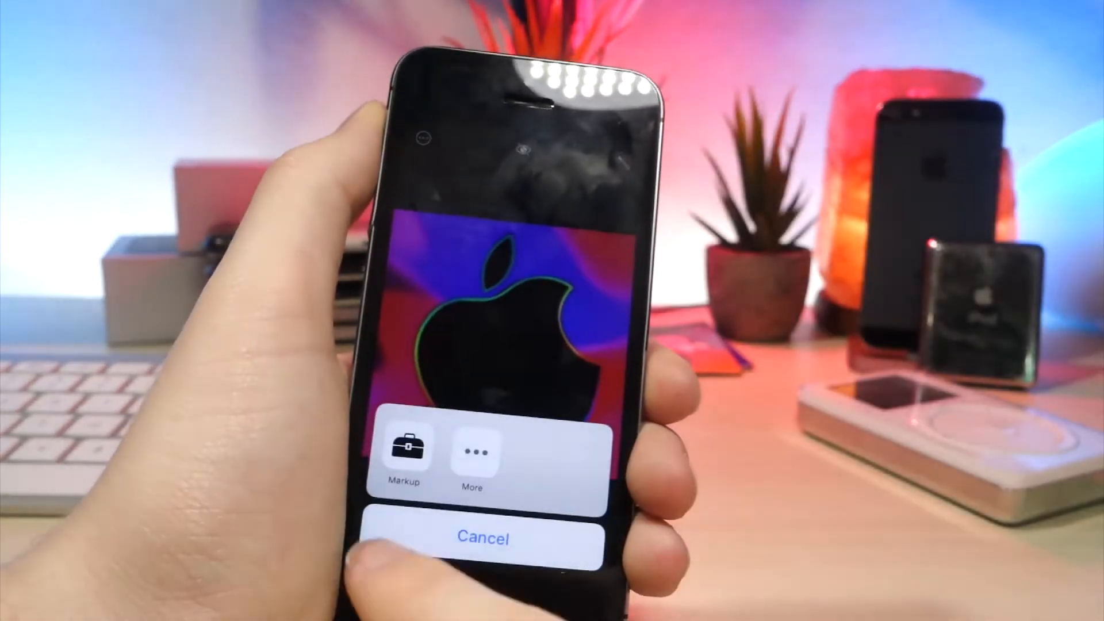
# - Bring up the Apple logo photo's sharing options including Markup
pyautogui.click(403, 450)
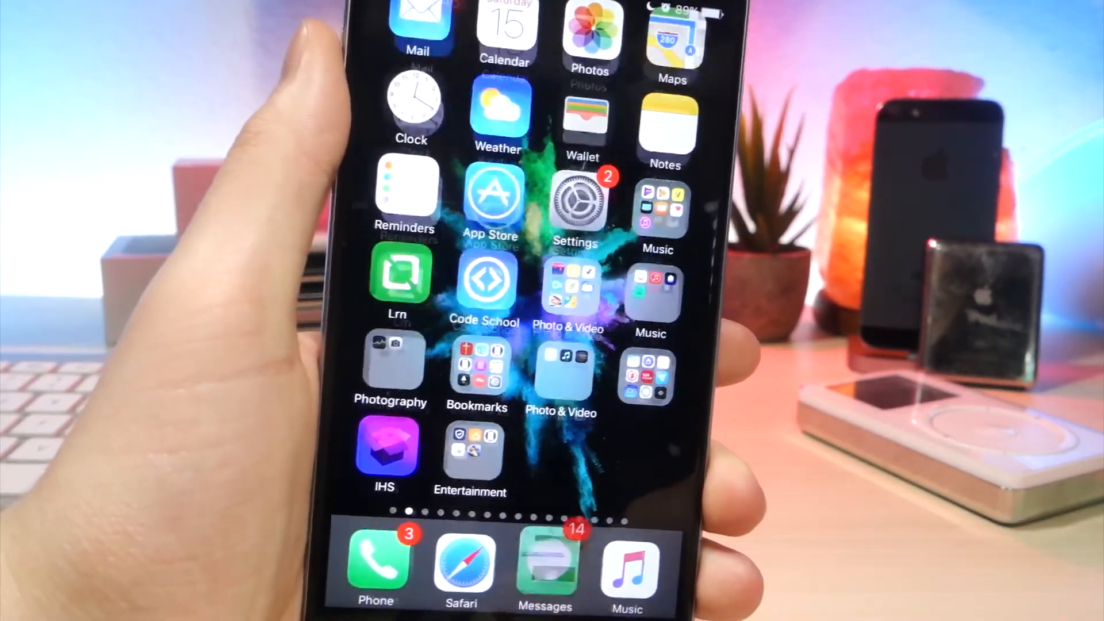
# - Browse the Messages conversation full of shared links and a video
pyautogui.click(545, 560)
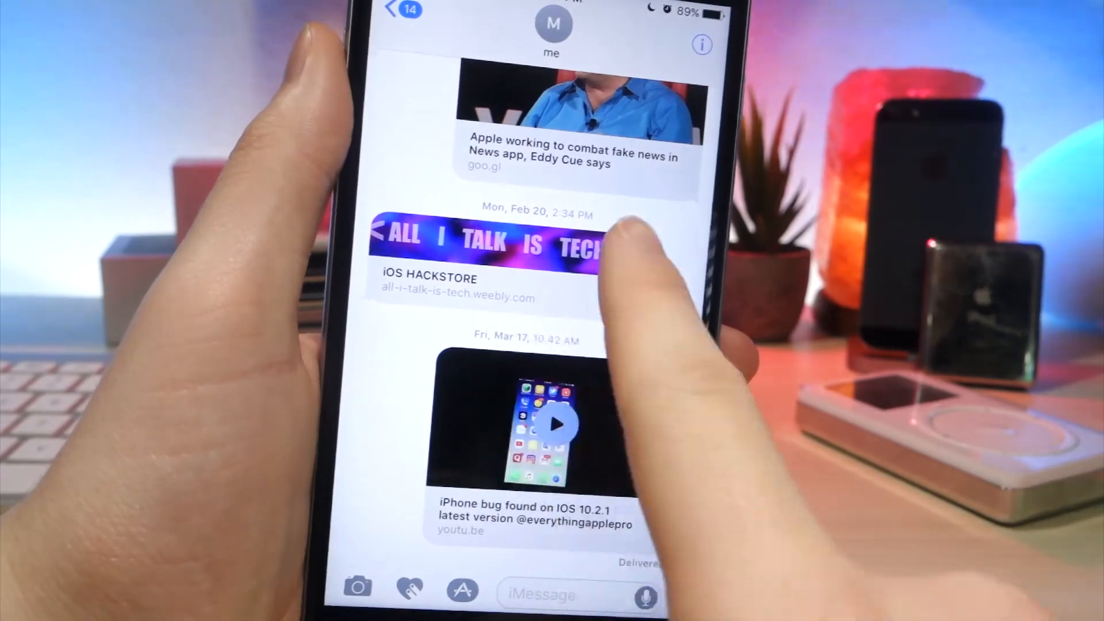
pyautogui.scroll(-3)
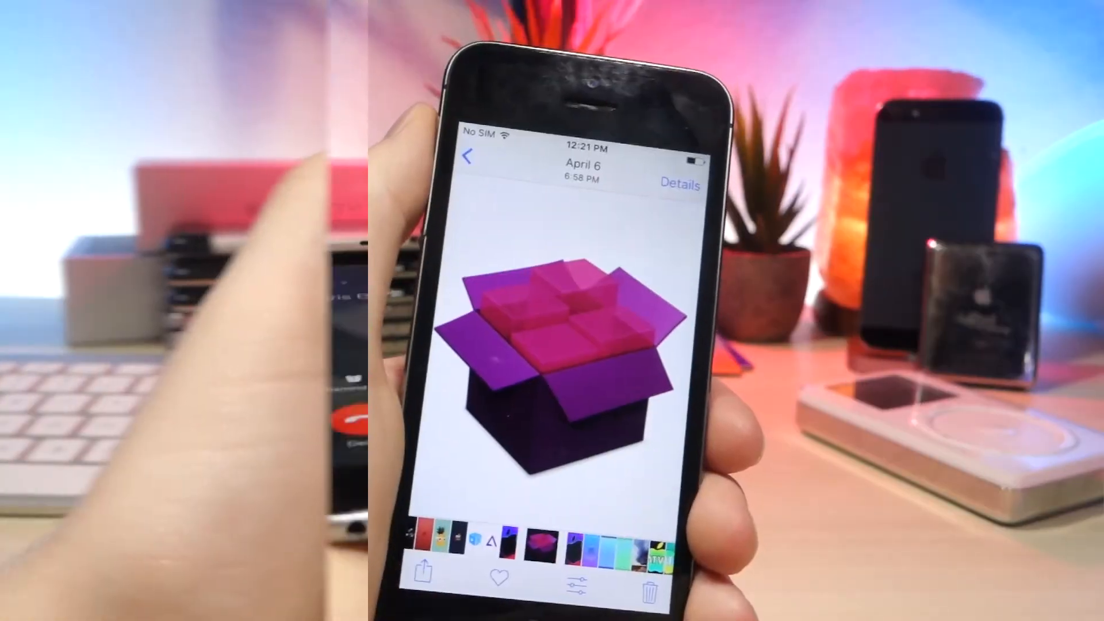
pyautogui.click(422, 571)
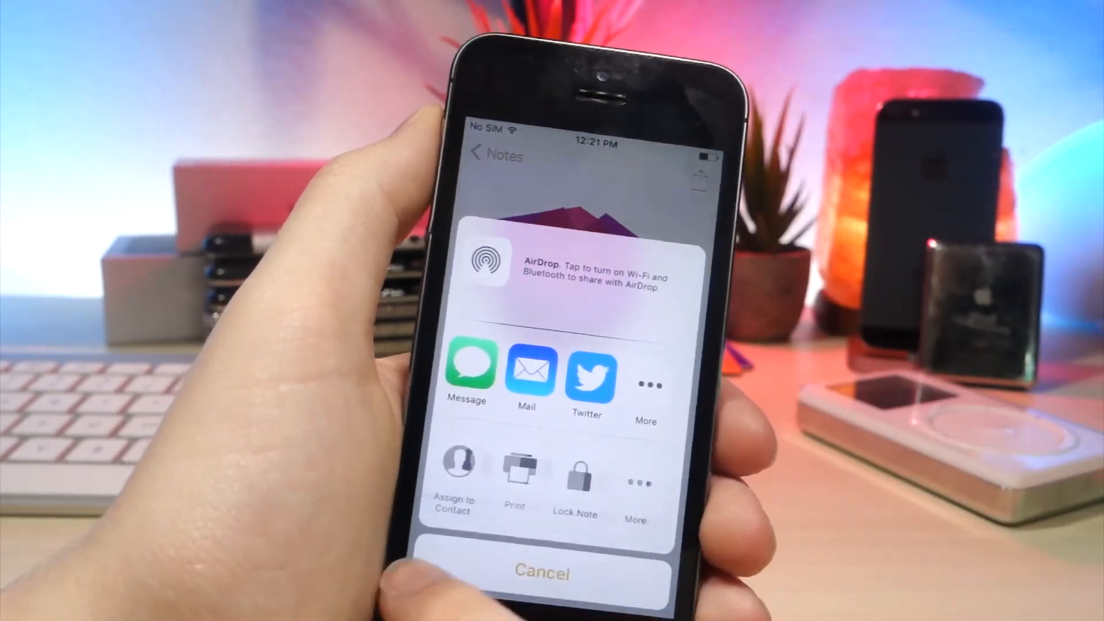
# - Lock the note holding the purple box picture via Lock Note and confirm
pyautogui.click(575, 471)
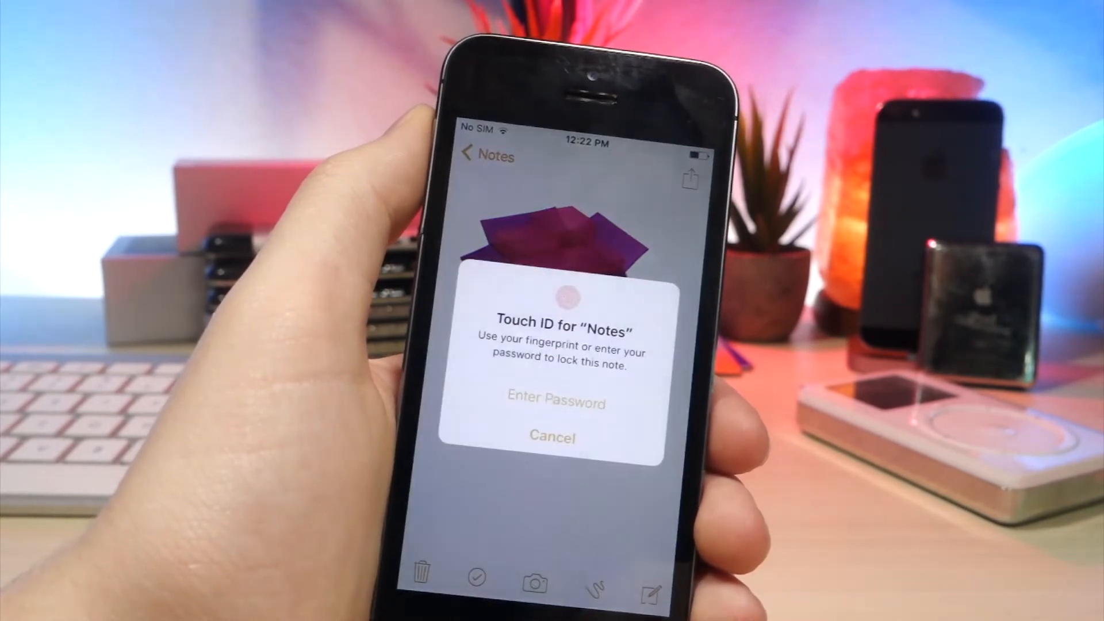
pyautogui.click(552, 437)
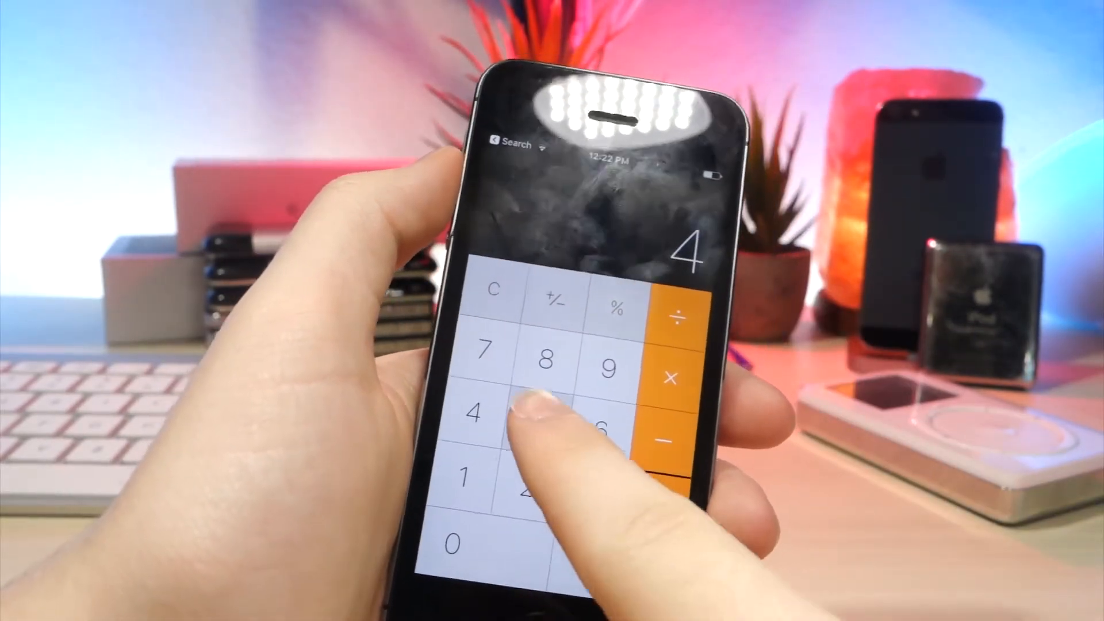
# - Enter digits on the Calculator and evaluate to show 4
pyautogui.click(539, 437)
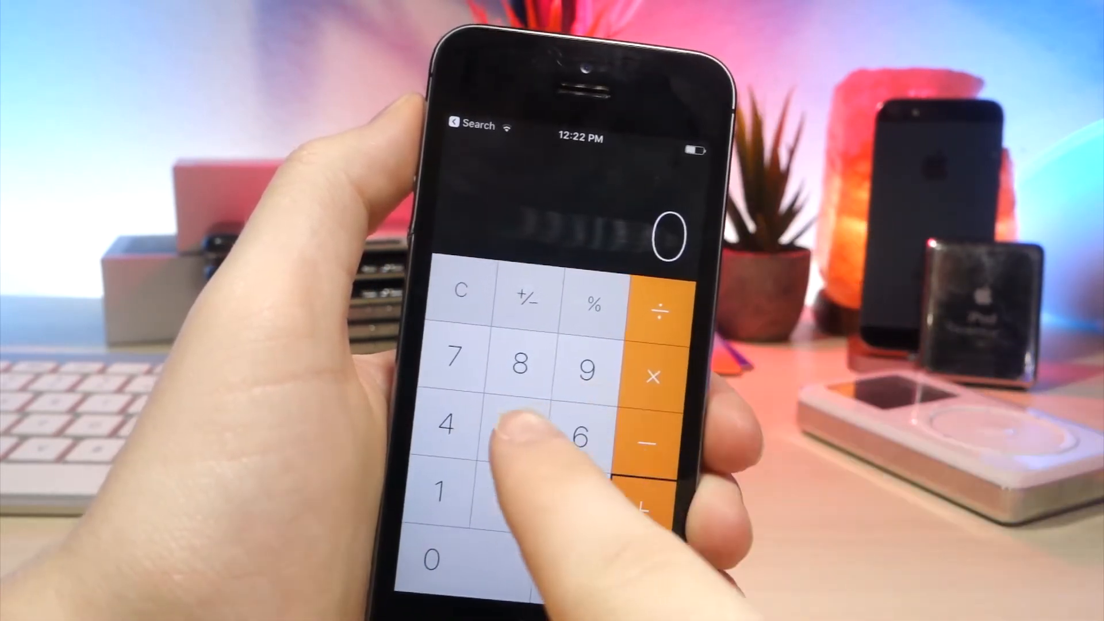
pyautogui.click(451, 422)
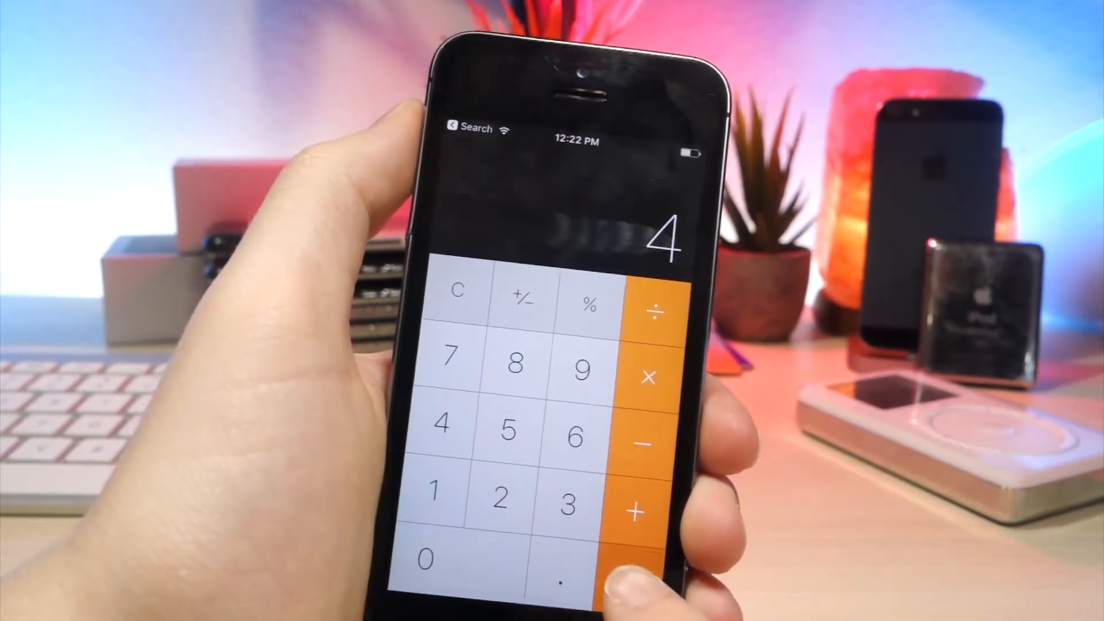
pyautogui.click(461, 293)
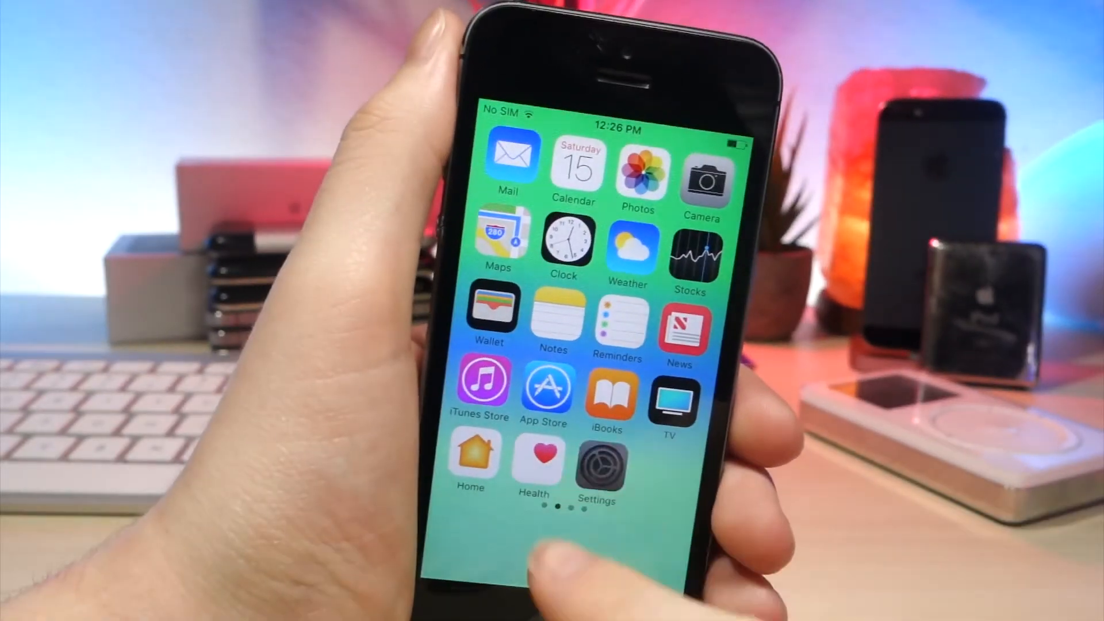
# - Set Messages' Keep Messages to 1 Year in Settings and return home
pyautogui.click(597, 463)
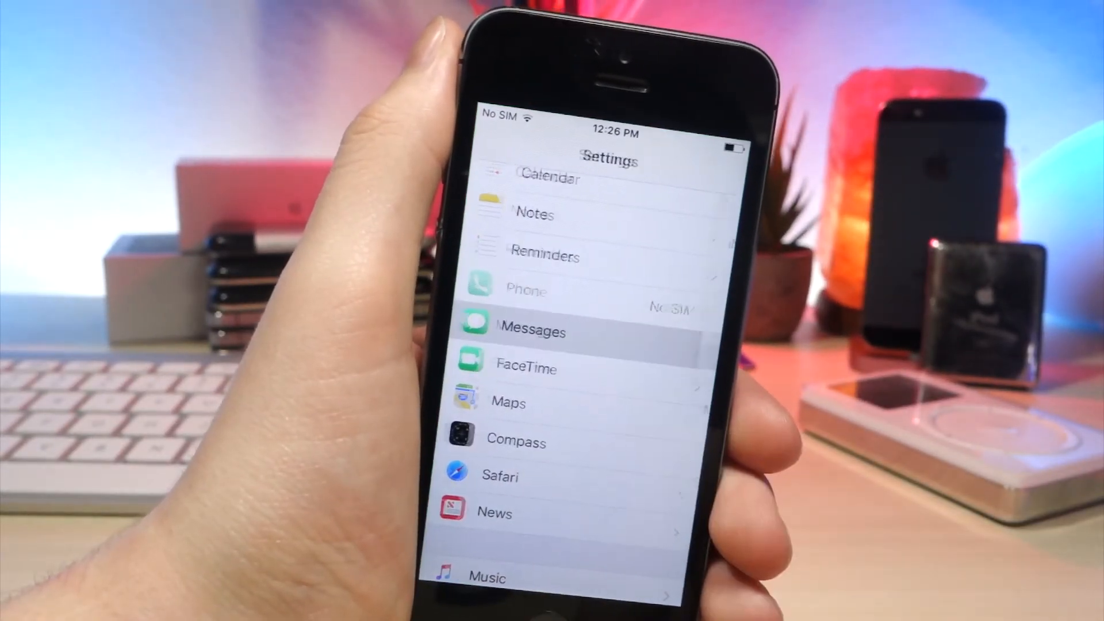
pyautogui.click(532, 331)
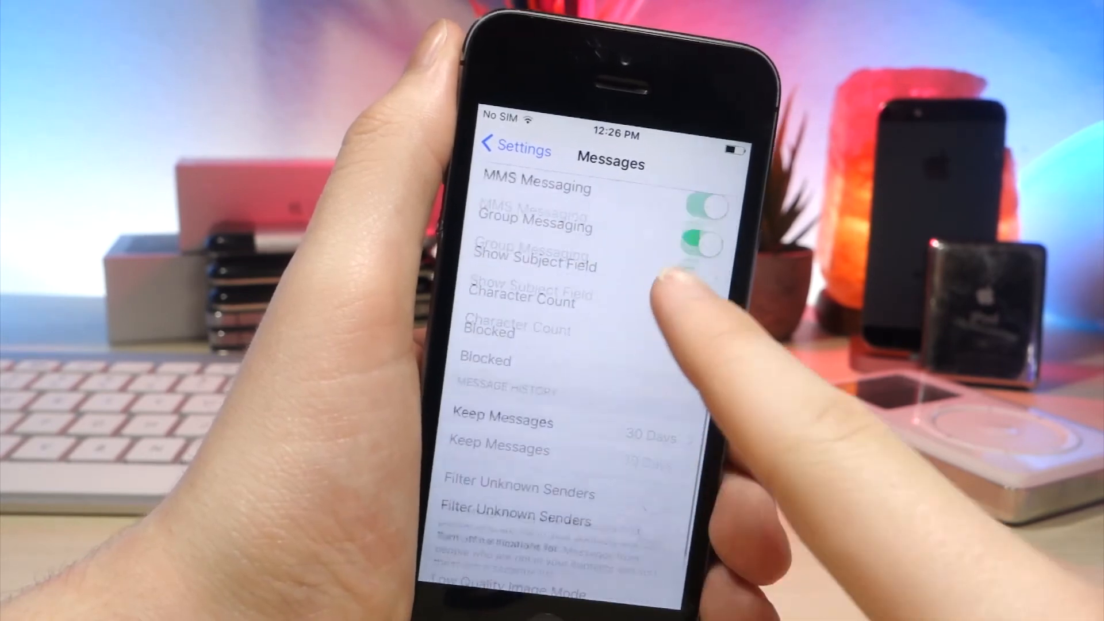
pyautogui.click(503, 422)
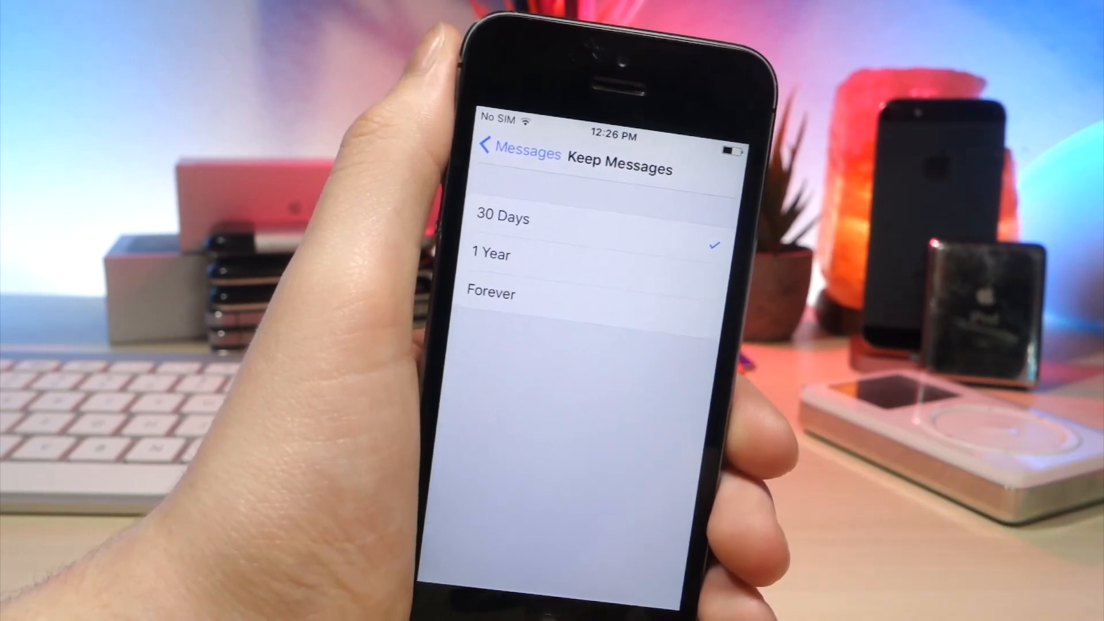
pyautogui.press('home')
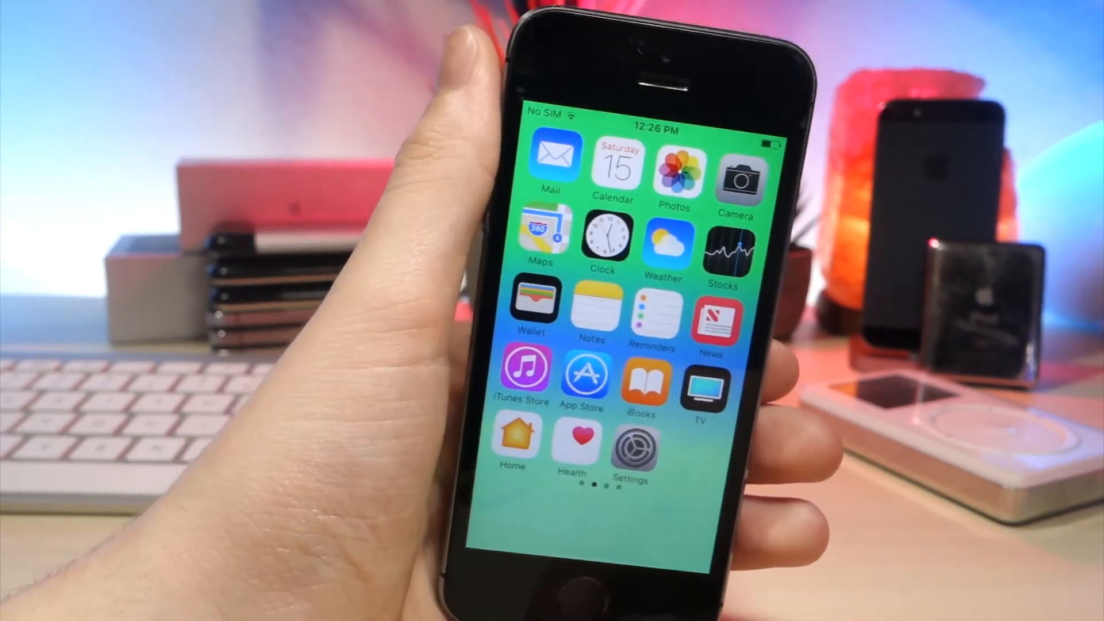